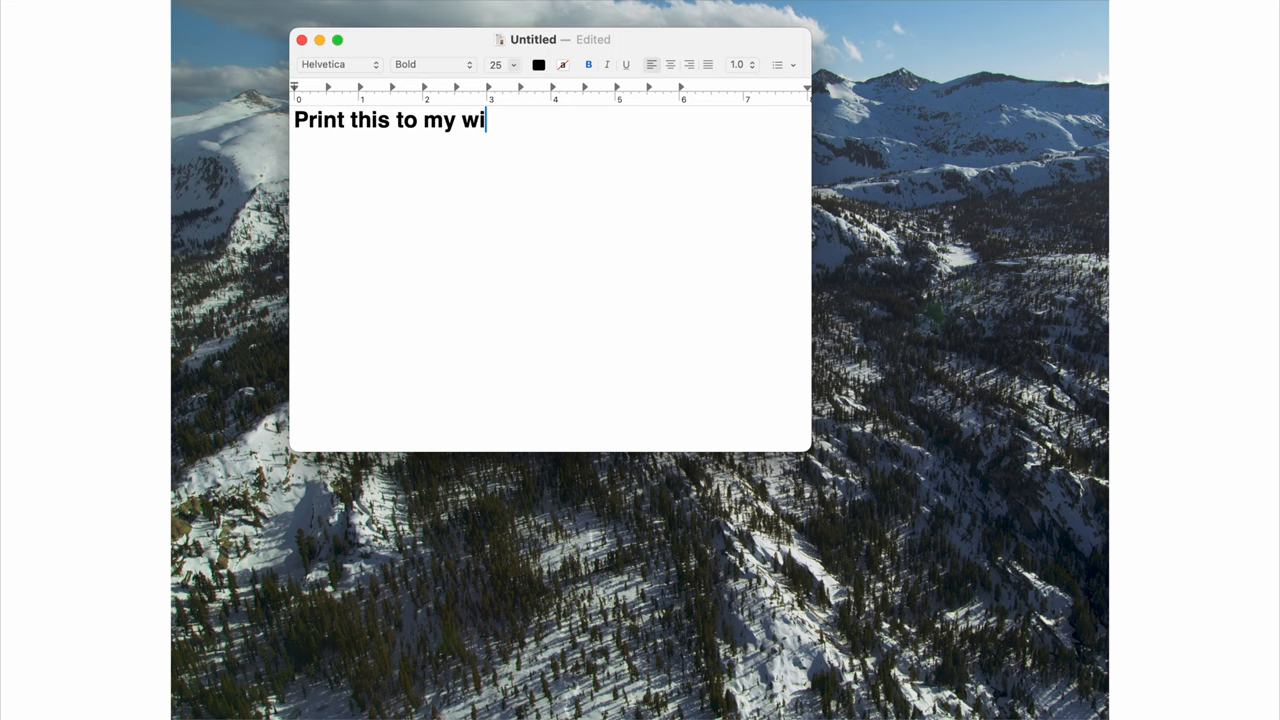
- Bring up the Print dialog for the test line with the Brother HL-L2340D series printer selected
key("cmd+p")
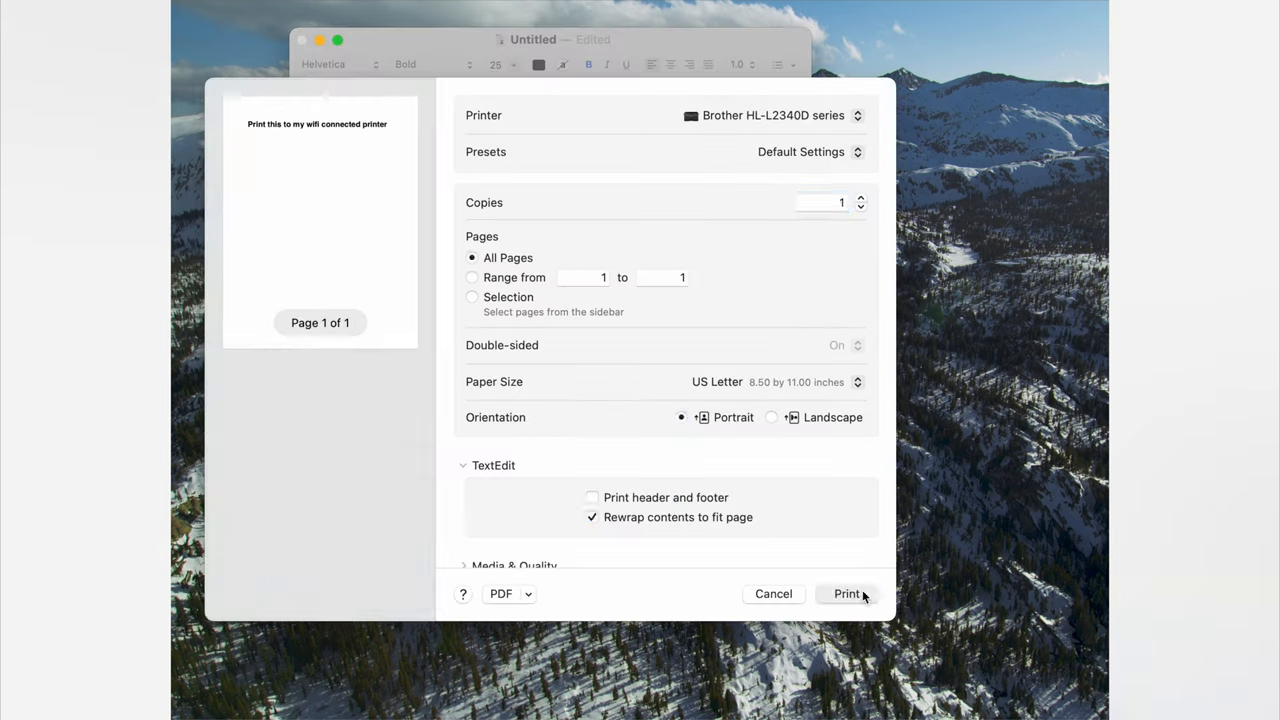